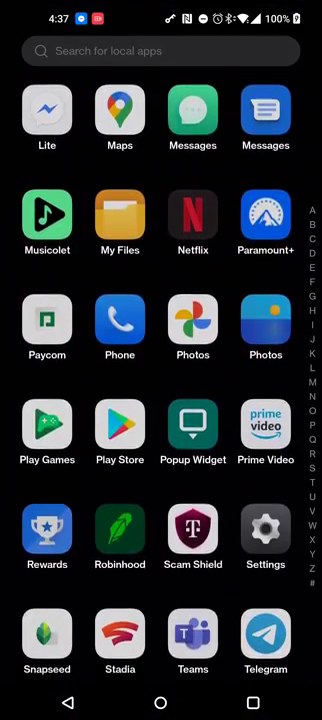
Scroll the OnePlus app drawer to the list's end, showing Voice, WhatsApp and YouTube
{"action": "scroll", "scroll_direction": "up", "scroll_amount": 3}
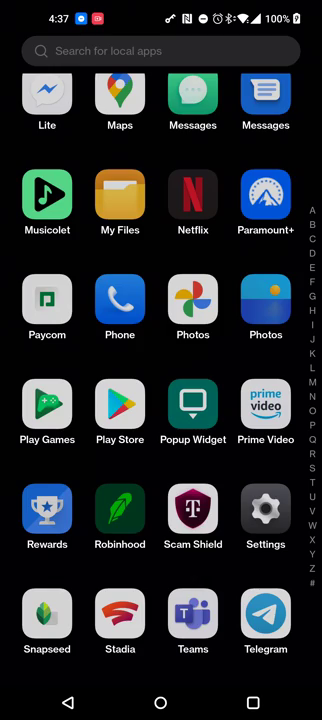
{"action": "scroll", "scroll_direction": "down", "scroll_amount": 3}
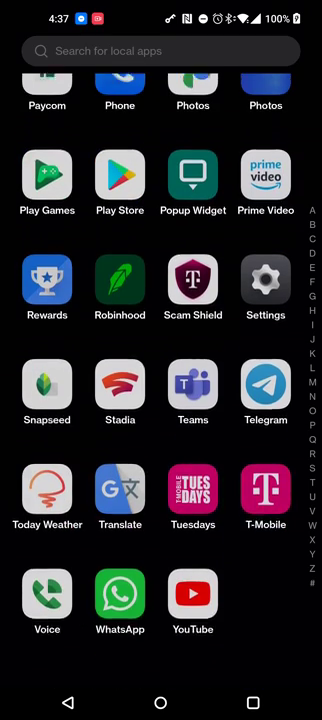
Open Google Play Store and search it for Nothing Launcher
{"action": "left_click", "coordinate": [119, 180]}
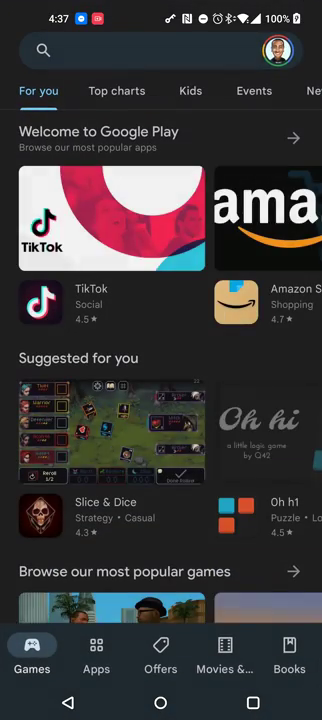
{"action": "left_click", "coordinate": [160, 50]}
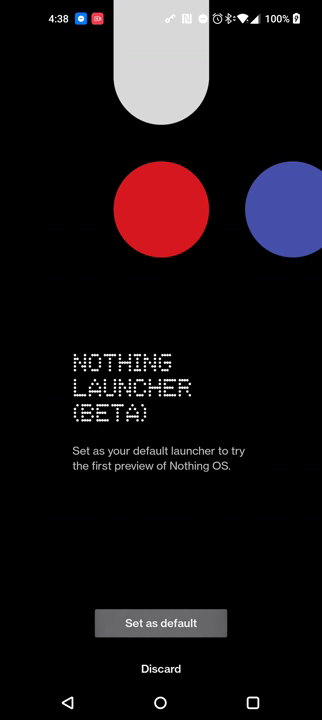
Set Nothing Launcher as default, allow photos and media access, and confirm the Nothing wallpaper
{"action": "left_click", "coordinate": [160, 623]}
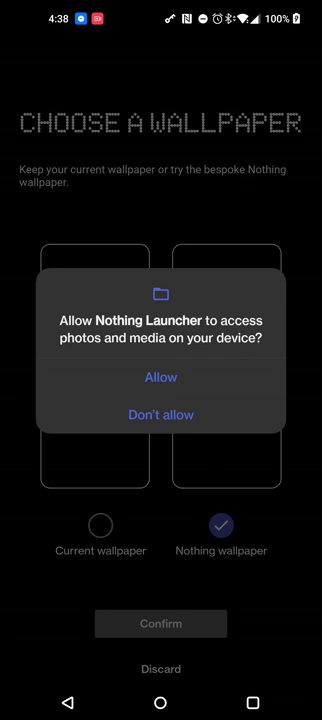
{"action": "left_click", "coordinate": [160, 377]}
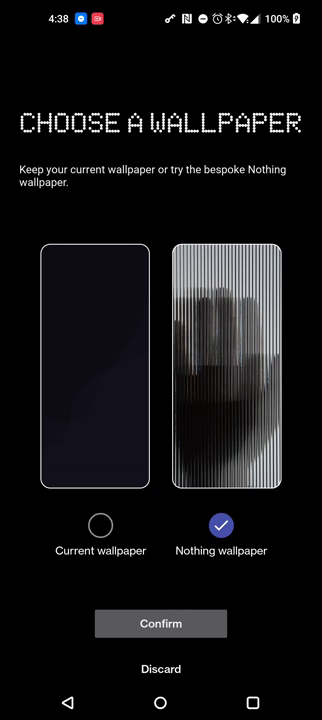
{"action": "left_click", "coordinate": [98, 525]}
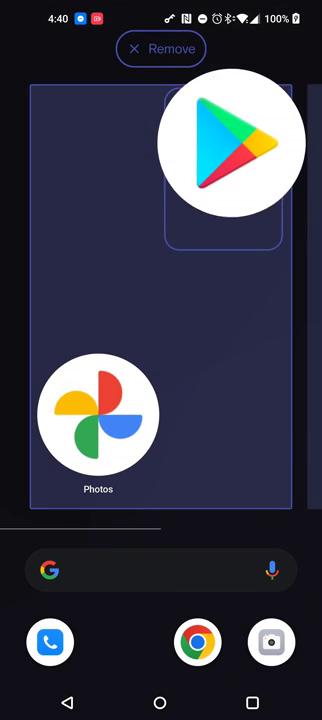
Drag the large Play Store icon to a new spot near the large Photos icon
{"action": "left_click_drag", "start_coordinate": [229, 146], "coordinate": [98, 413]}
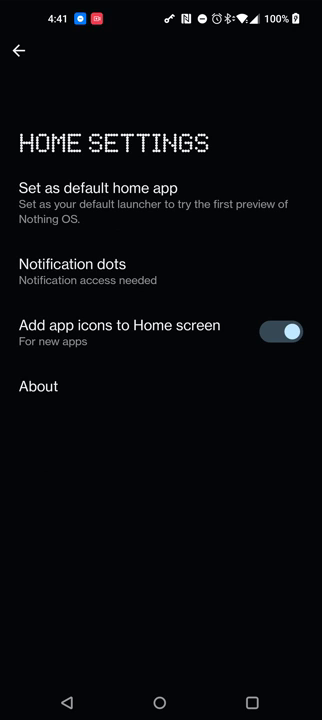
Try notification dots, cancel the access-needed prompt, and back out of Home Settings
{"action": "left_click", "coordinate": [76, 263]}
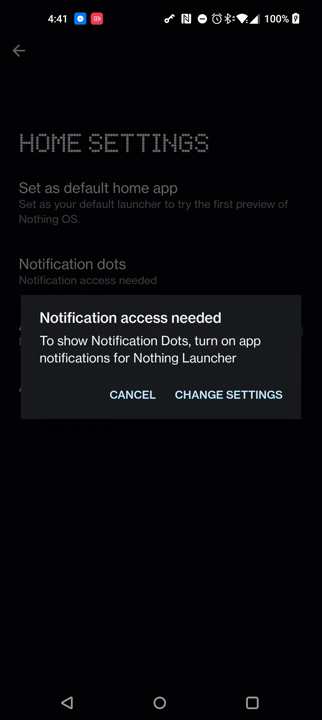
{"action": "left_click", "coordinate": [131, 394]}
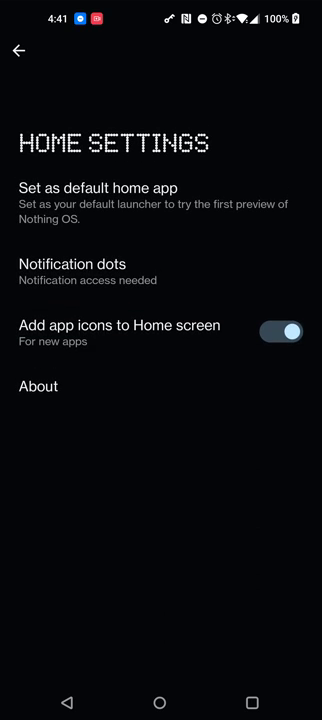
{"action": "left_click", "coordinate": [290, 331]}
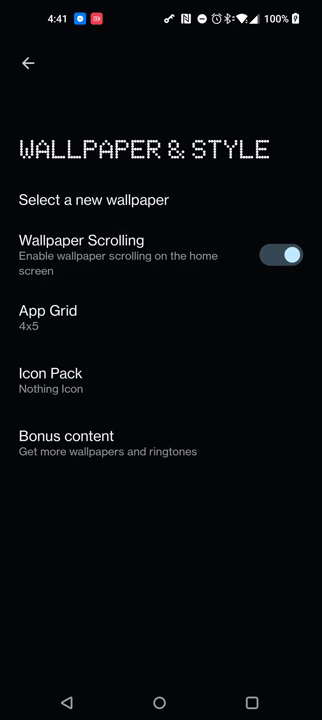
Compare the 4x5 and 5x5 app grid options, then browse and leave Play Store icon pack results
{"action": "left_click", "coordinate": [47, 317]}
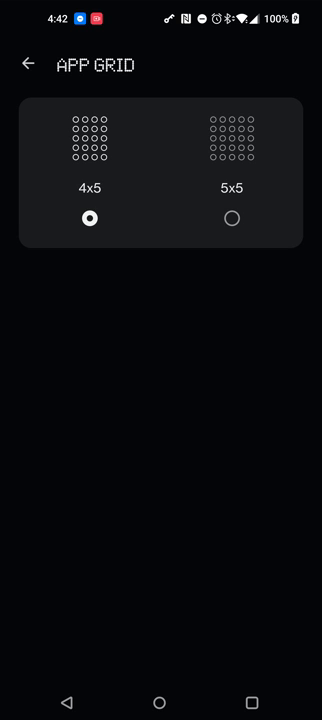
{"action": "left_click", "coordinate": [27, 64]}
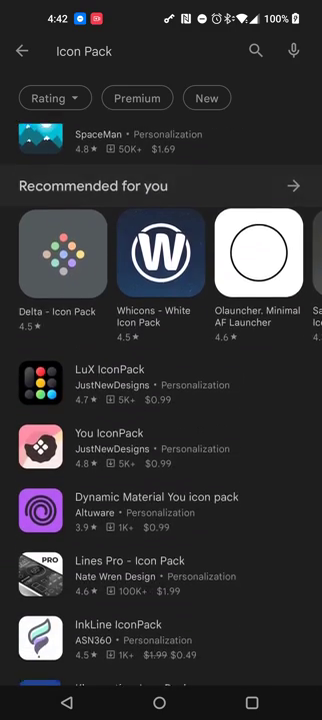
{"action": "left_click", "coordinate": [22, 51]}
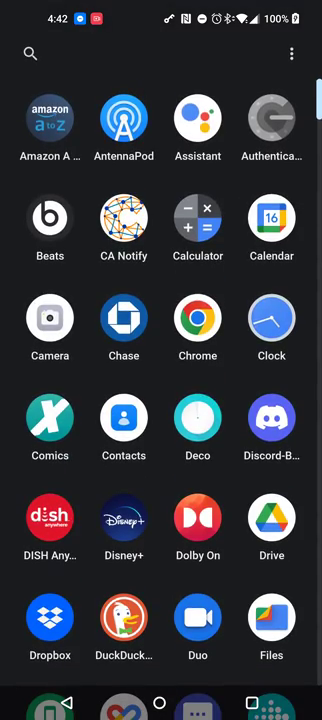
{"action": "scroll", "scroll_direction": "down", "scroll_amount": 3}
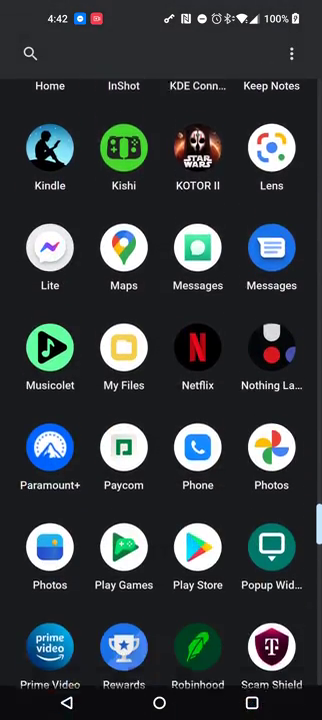
{"action": "scroll", "scroll_direction": "down", "scroll_amount": 3}
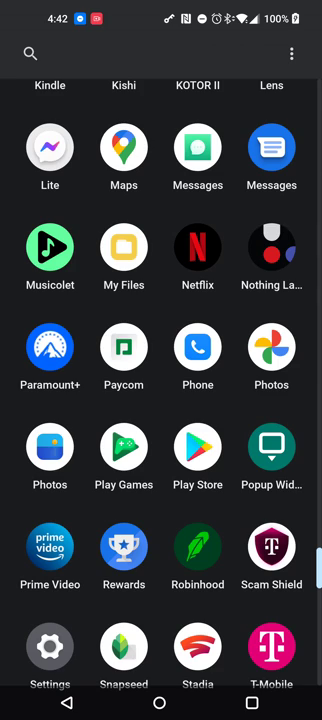
{"action": "scroll", "scroll_direction": "down", "scroll_amount": 3}
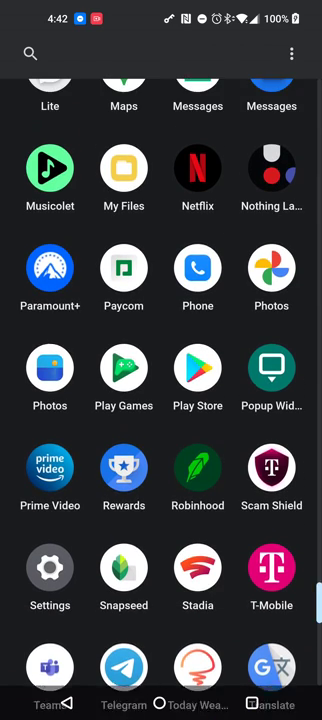
{"action": "scroll", "scroll_direction": "down", "scroll_amount": 3}
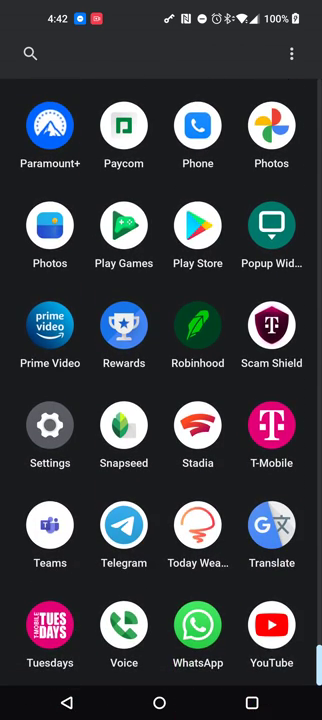
{"action": "scroll", "scroll_direction": "up", "scroll_amount": 3}
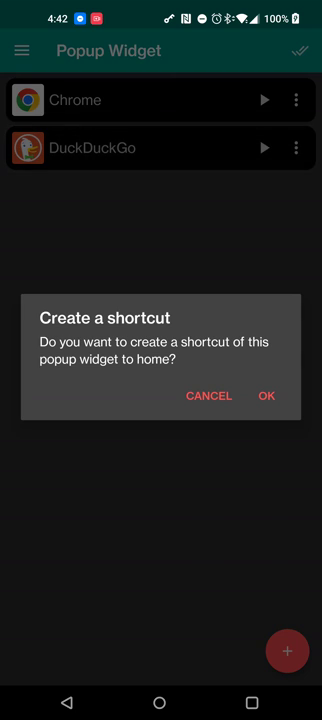
Confirm the Create a shortcut dialog to put the popup widget shortcut on home
{"action": "left_click", "coordinate": [265, 396]}
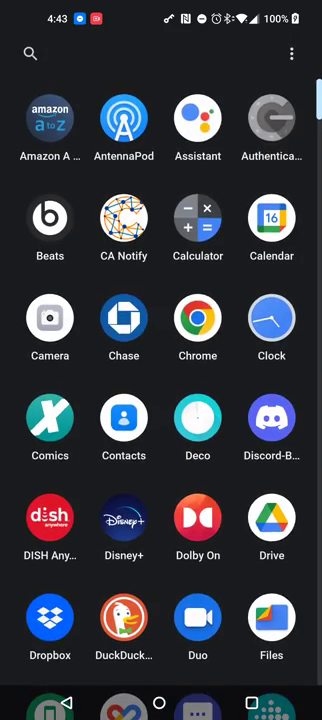
Scroll the app drawer and return home to the DuckDuckGo popup and Clear Data shortcuts
{"action": "scroll", "scroll_direction": "down", "scroll_amount": 3}
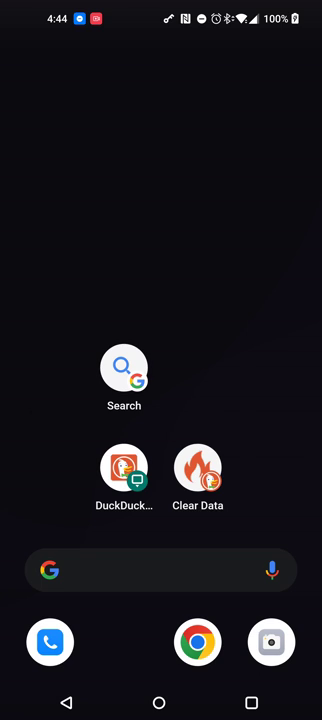
Choose OnePlus Launcher as the default home app and enter home edit mode
{"action": "left_click", "coordinate": [123, 474]}
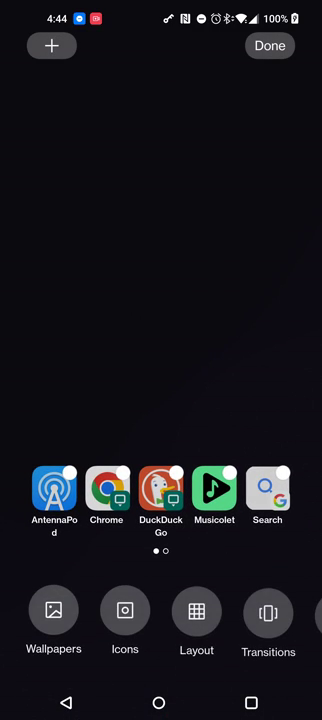
Browse OnePlus home grid sizes, shrink the icon size slider, then open Nothing Launcher's store page
{"action": "left_click", "coordinate": [196, 625]}
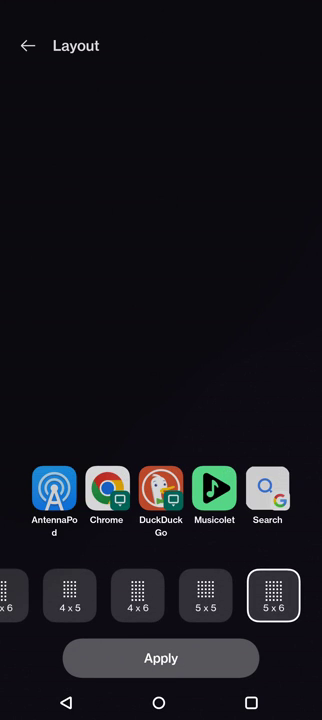
{"action": "scroll", "scroll_direction": "left", "scroll_amount": 3}
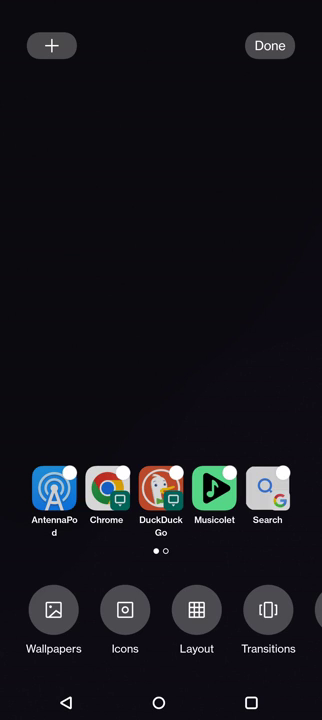
{"action": "left_click", "coordinate": [124, 620]}
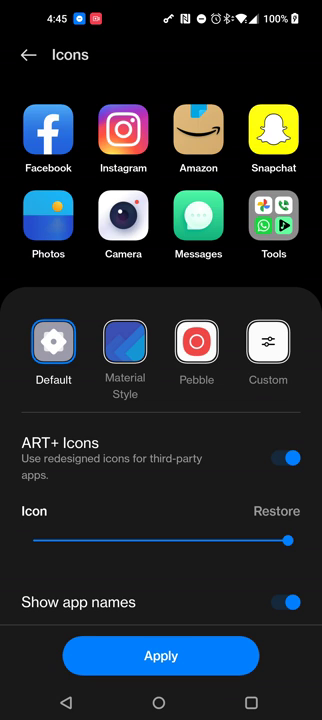
{"action": "left_click_drag", "start_coordinate": [291, 541], "coordinate": [67, 541]}
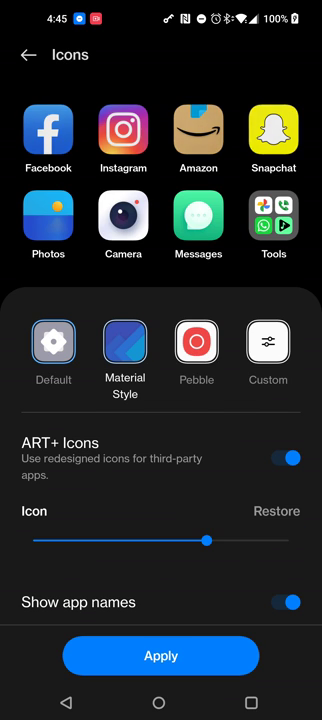
{"action": "left_click", "coordinate": [197, 345]}
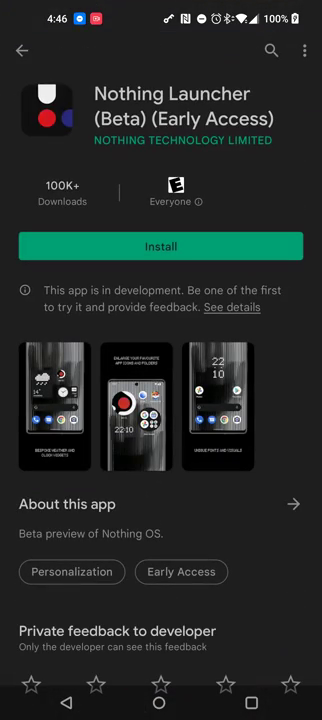
Open Nothing Launcher (Beta)'s About this app page showing its description, what's new and version 1.0.1
{"action": "left_click", "coordinate": [297, 503]}
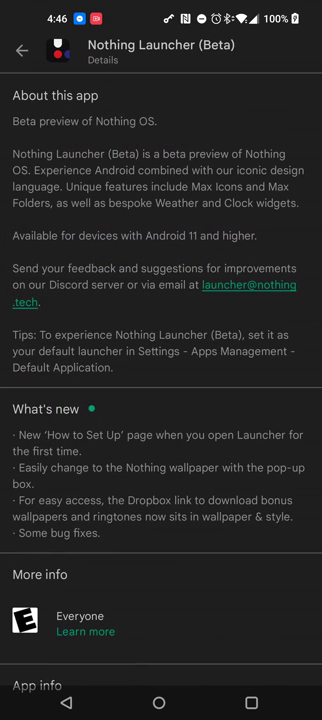
{"action": "scroll", "scroll_direction": "down", "scroll_amount": 3}
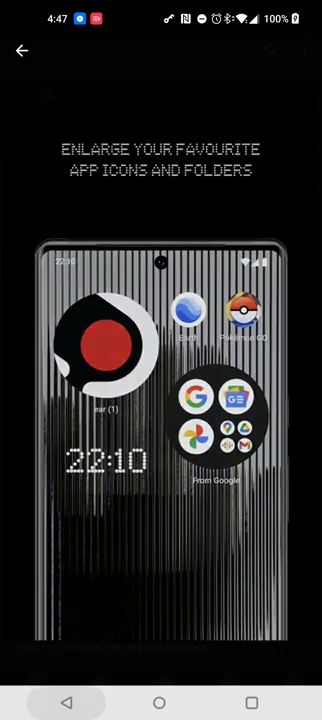
{"action": "scroll", "scroll_direction": "up", "scroll_amount": 3}
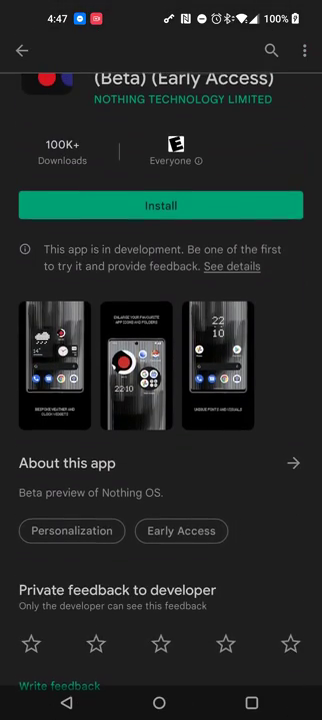
{"action": "left_click", "coordinate": [292, 463]}
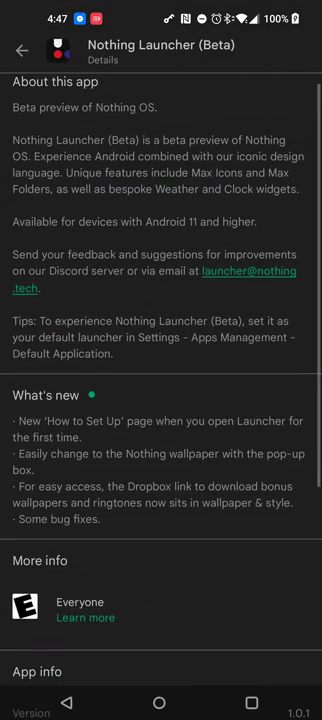